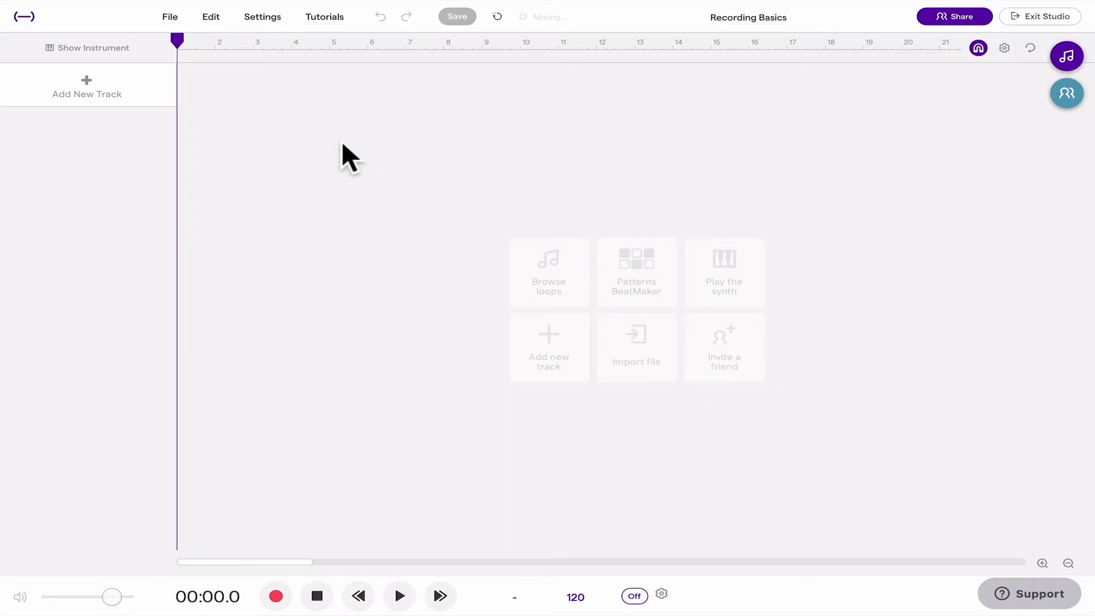
mouse_move(358, 185)
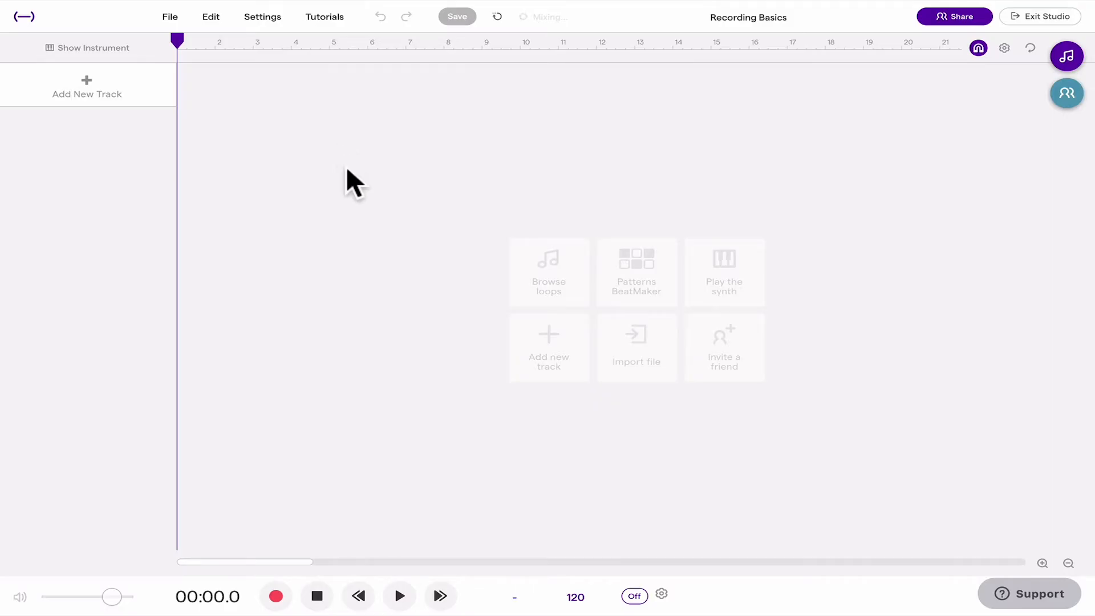
mouse_move(513, 137)
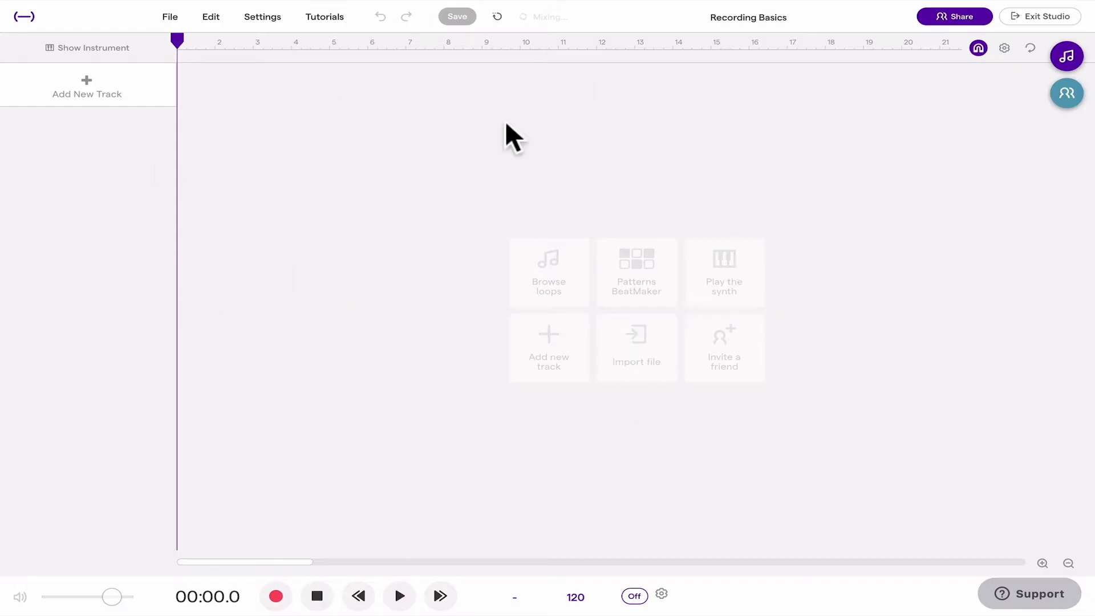
mouse_move(108, 97)
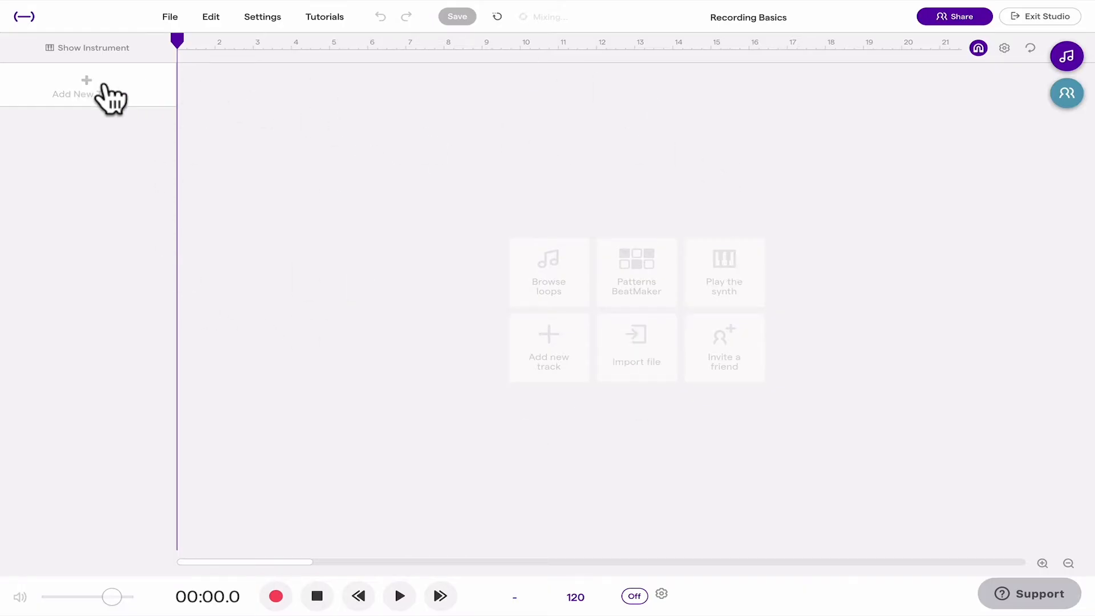
Add a new Voice & microphones track to the Recording Basics project.
left_click(87, 85)
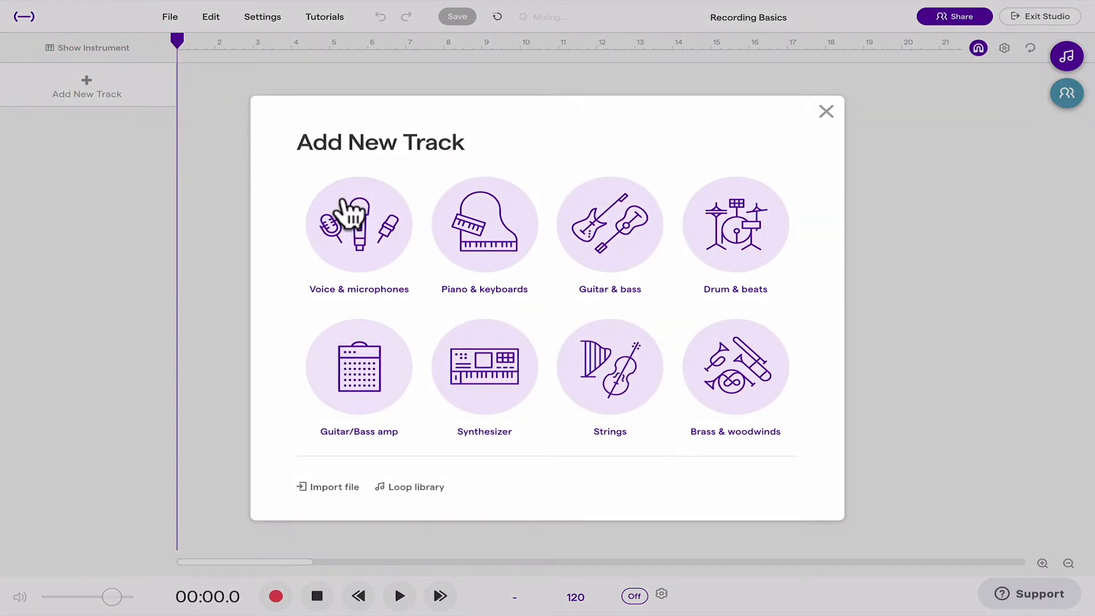
mouse_move(358, 224)
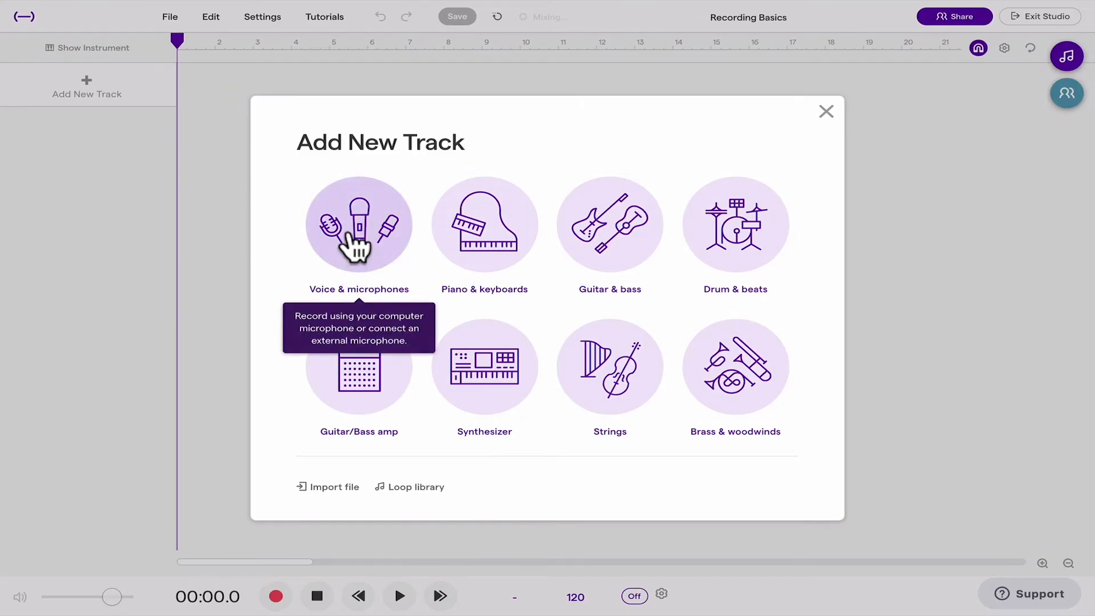
left_click(358, 224)
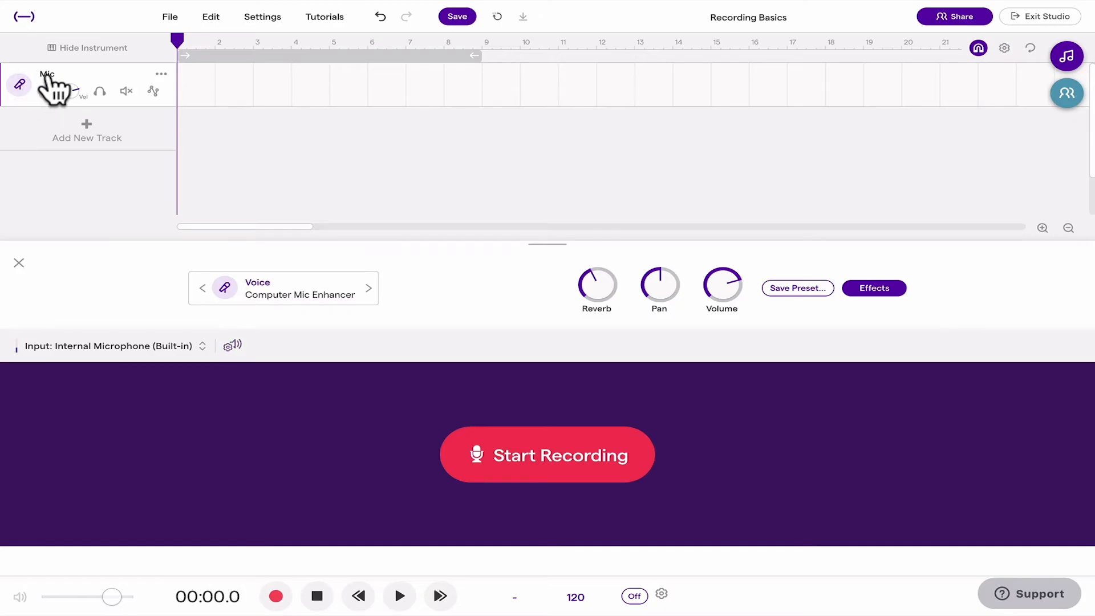
Rename the voice track from Mic to 'Mr. Haun'.
double_click(46, 74)
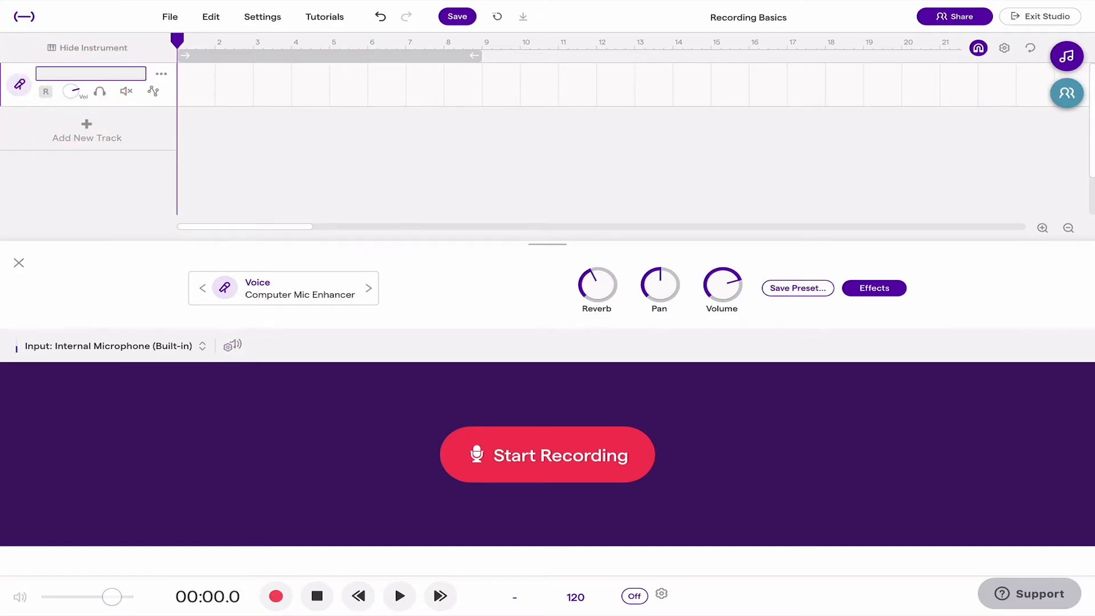
type("Mr. Haun")
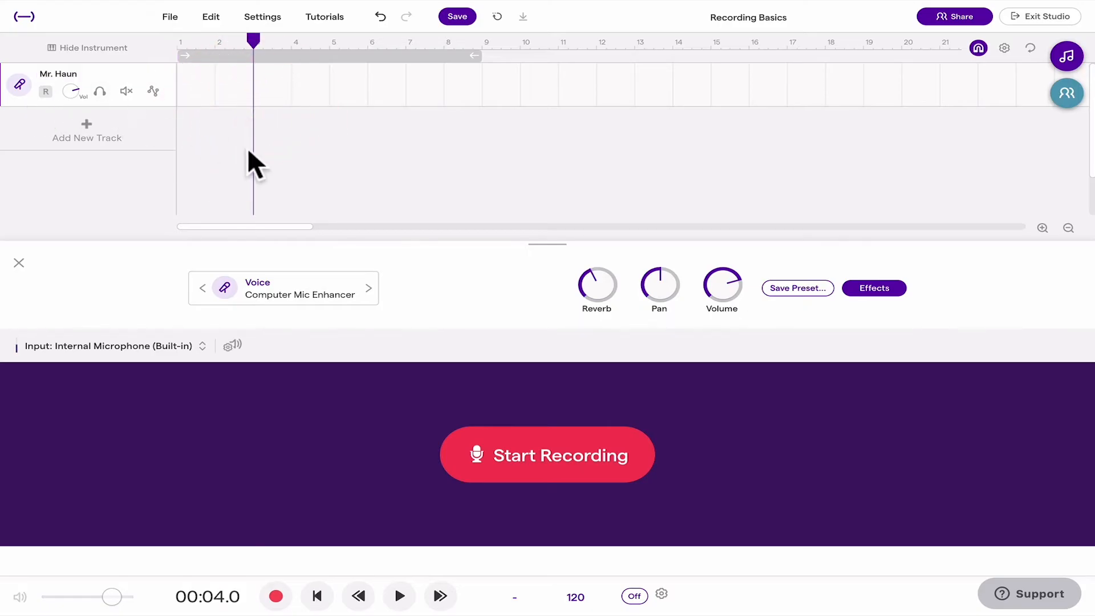
mouse_move(242, 155)
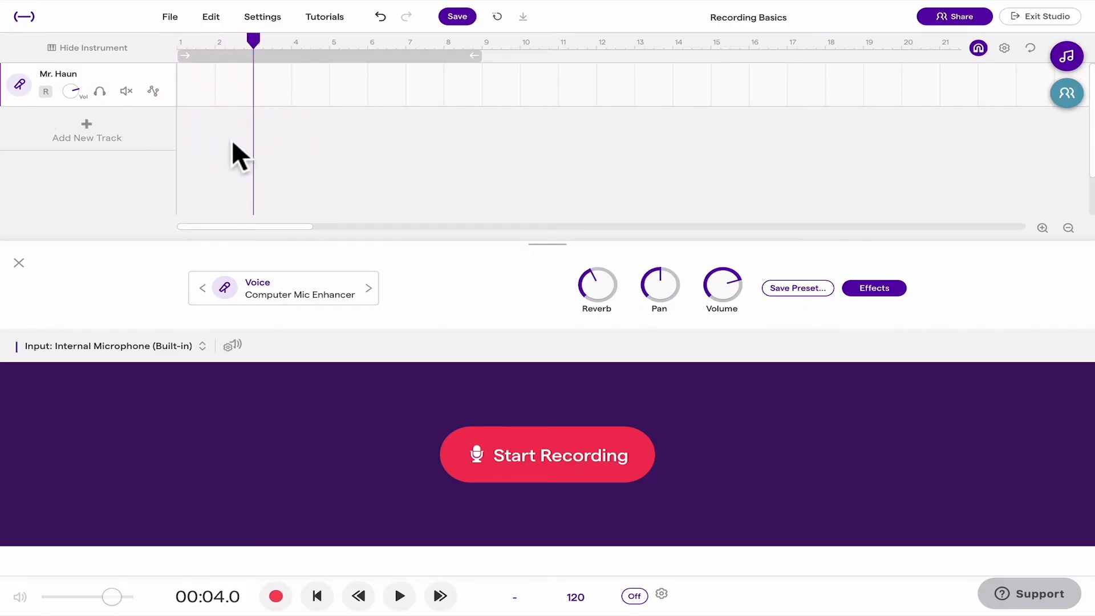
mouse_move(455, 324)
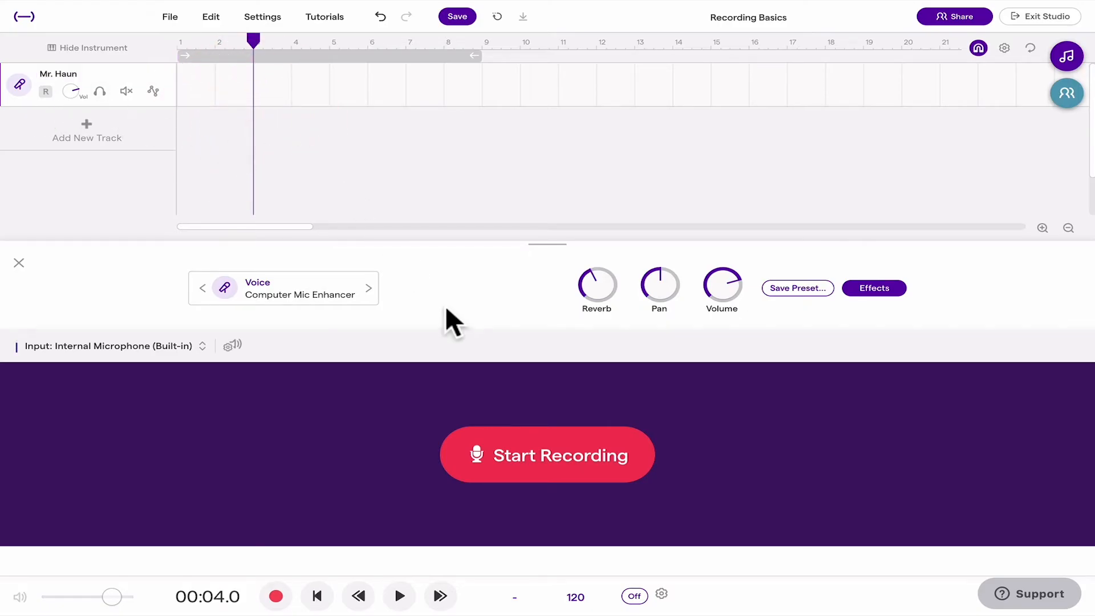
mouse_move(370, 311)
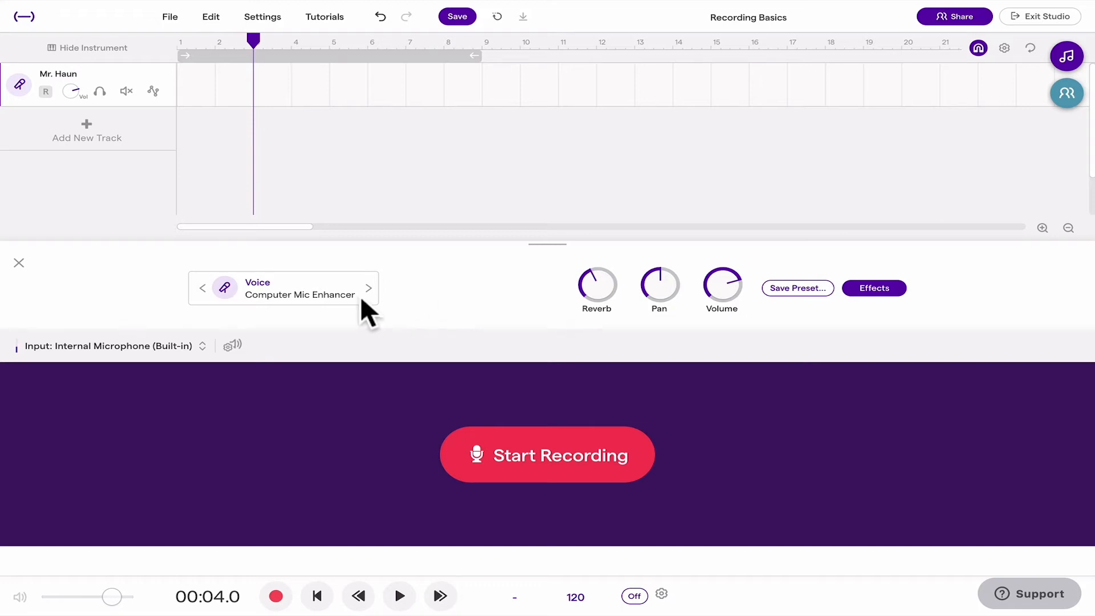
mouse_move(90, 363)
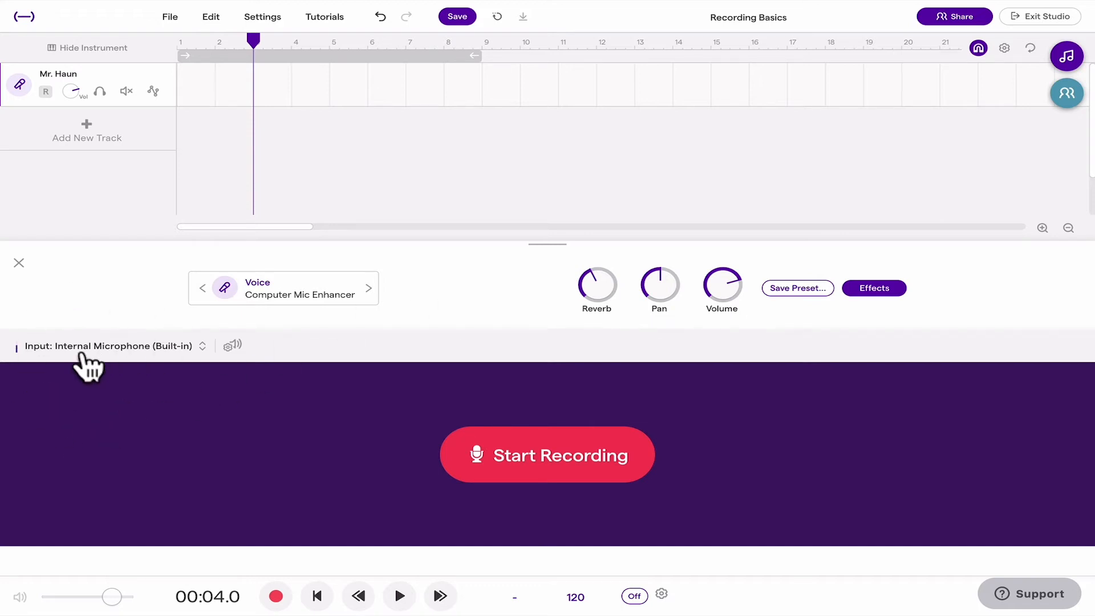
Show the track's instrument panel and bring up the recording input choices.
left_click(105, 329)
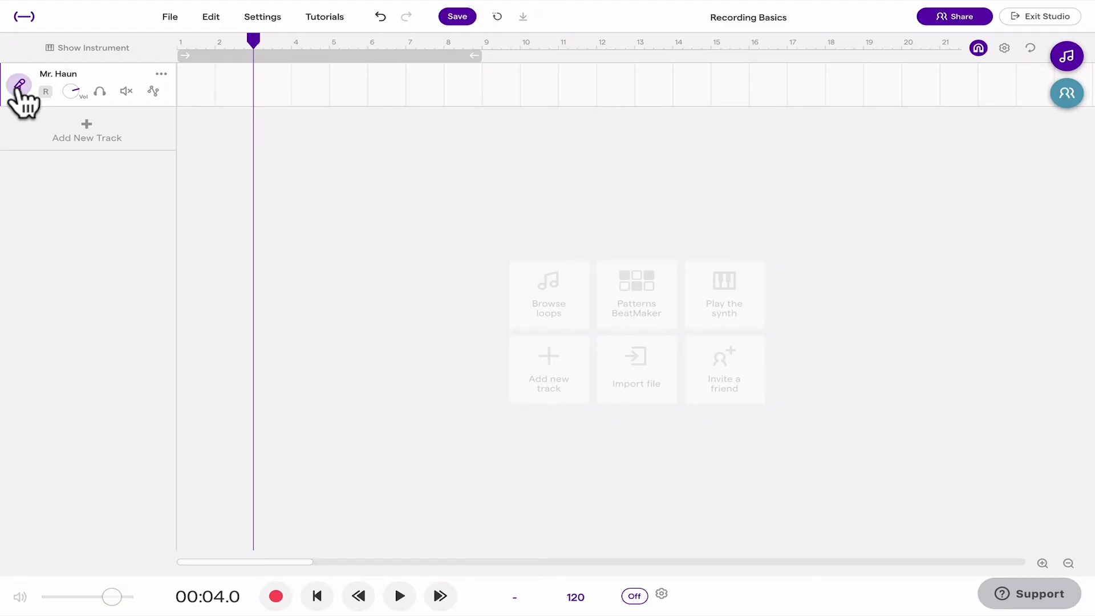
left_click(19, 84)
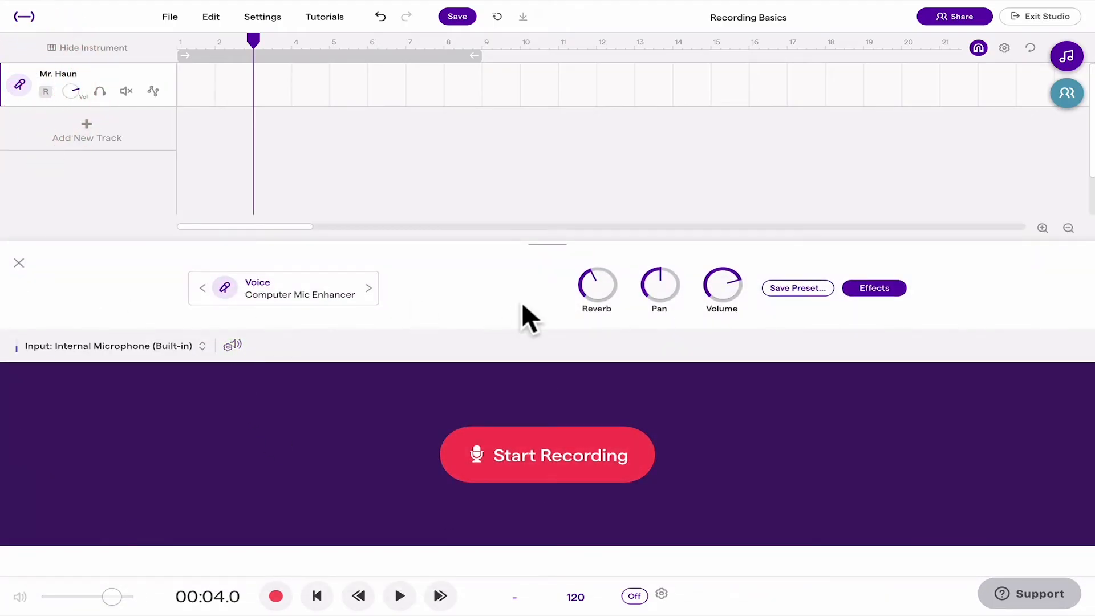
mouse_move(75, 346)
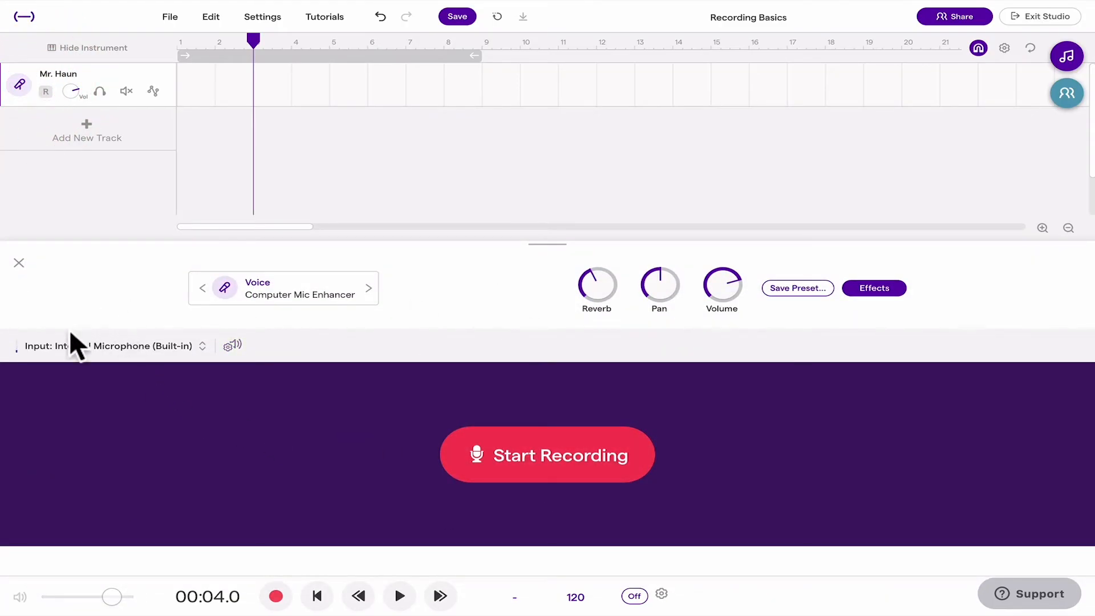
left_click(112, 346)
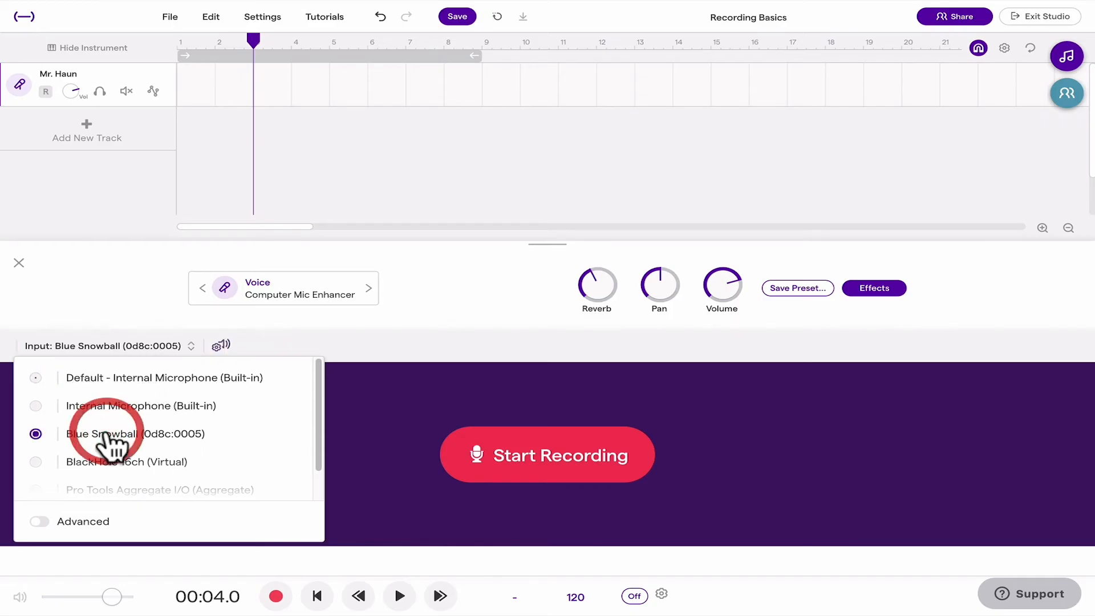
Select the Blue Snowball USB microphone as the track's recording input.
left_click(134, 433)
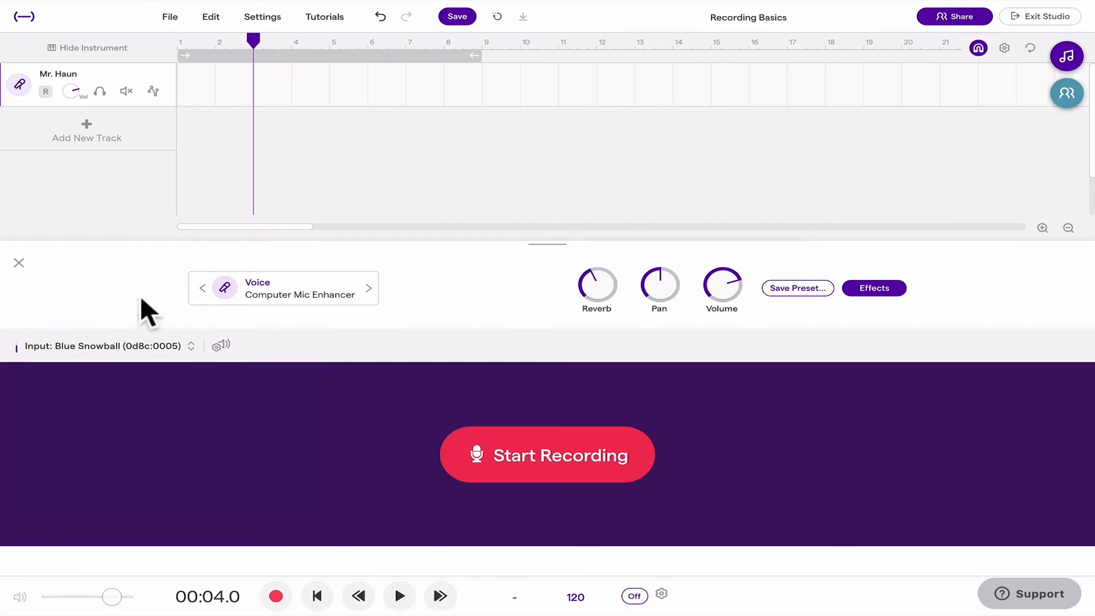
mouse_move(164, 322)
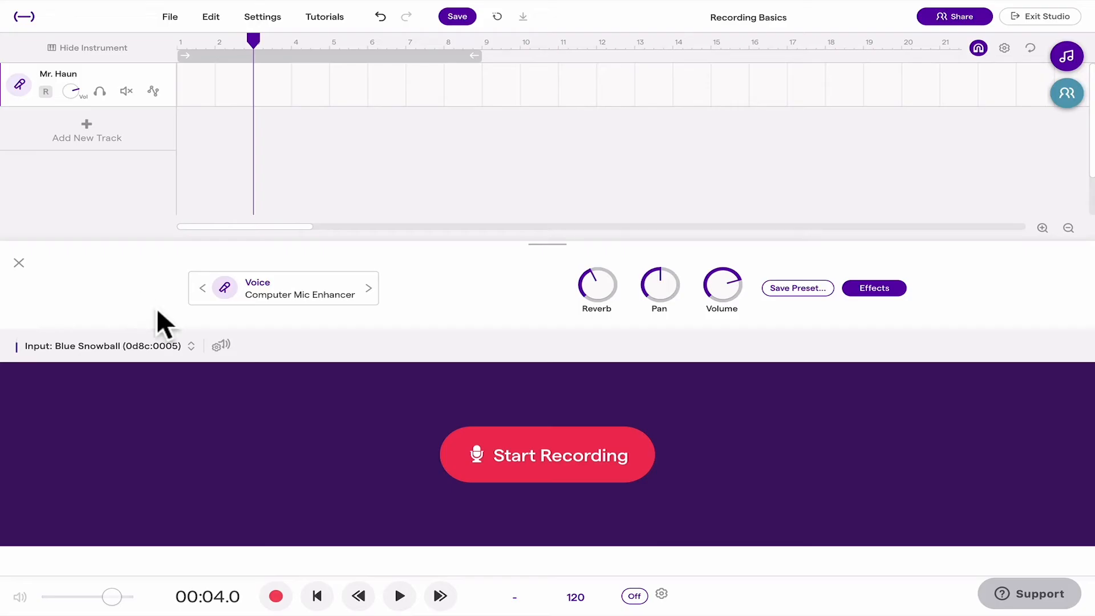
mouse_move(259, 333)
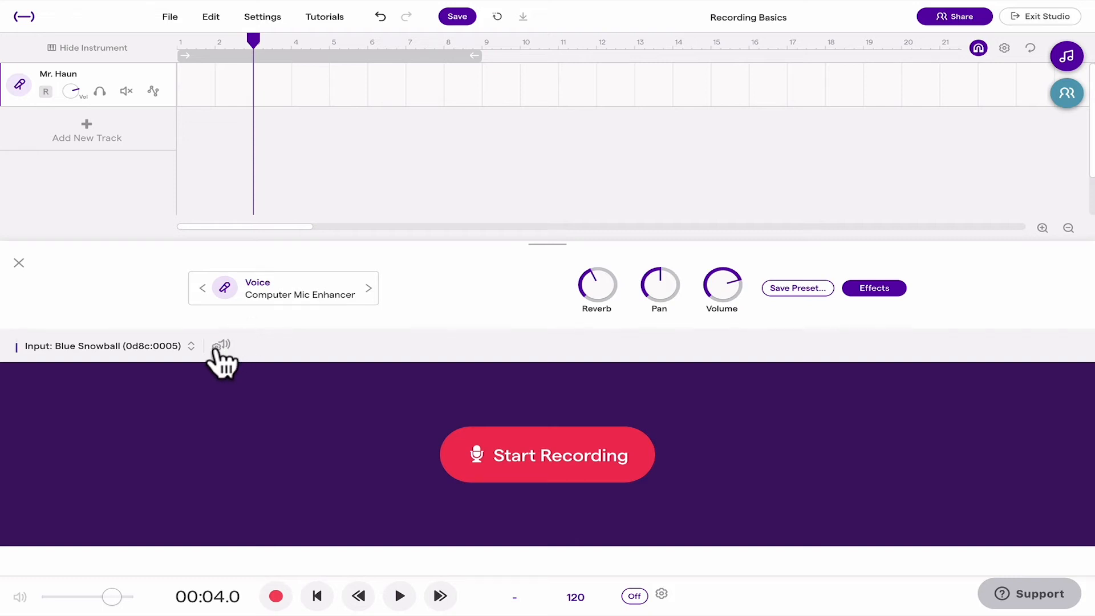
Run the microphone volume check so input levels are set to avoid clipping.
left_click(221, 345)
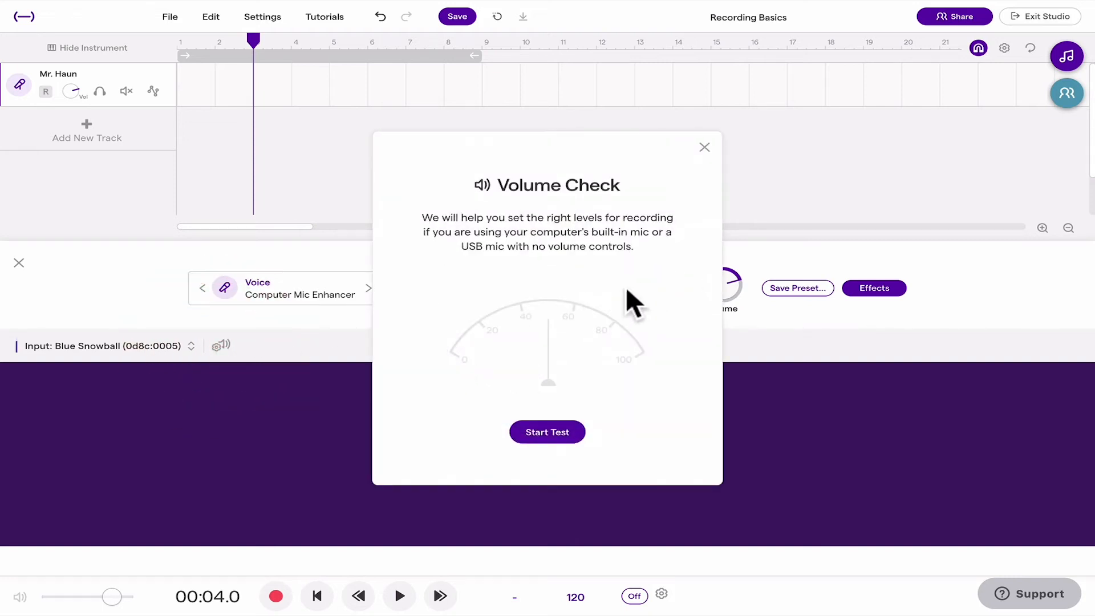
left_click(547, 431)
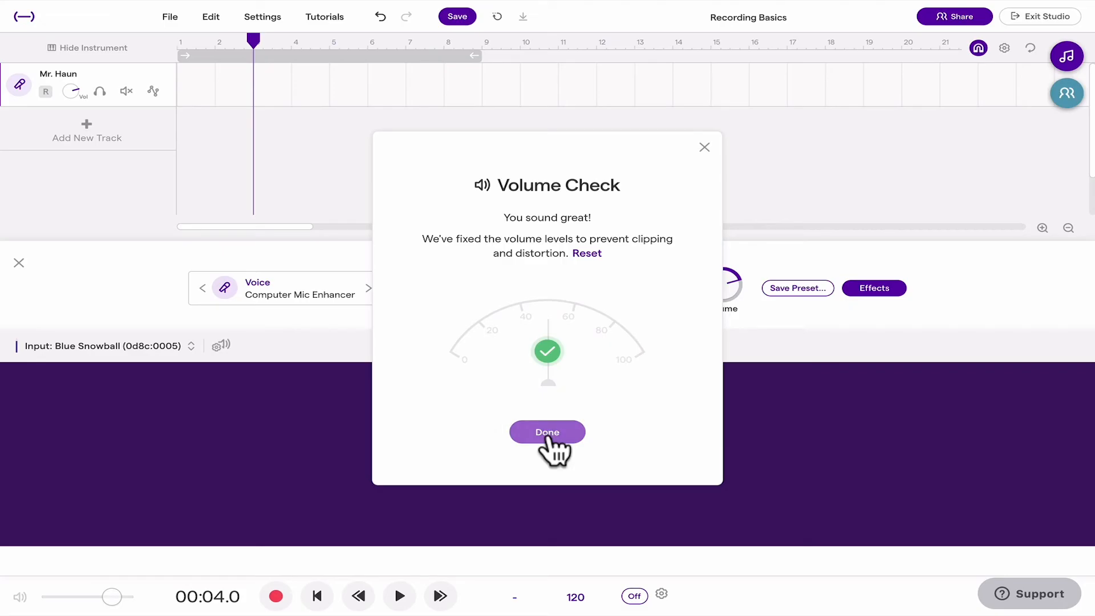
left_click(547, 432)
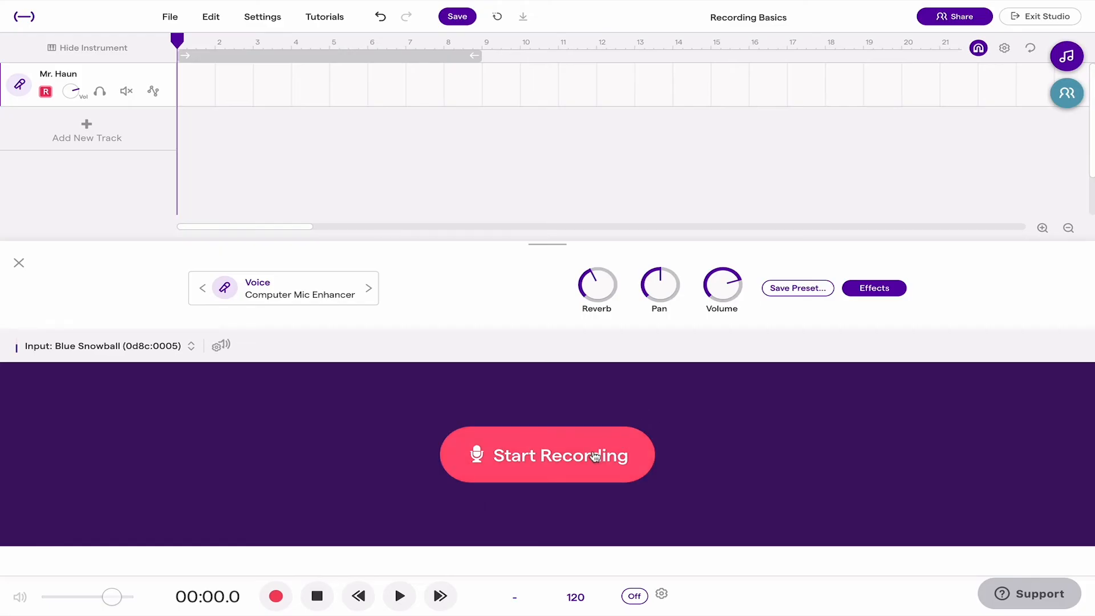
mouse_move(562, 458)
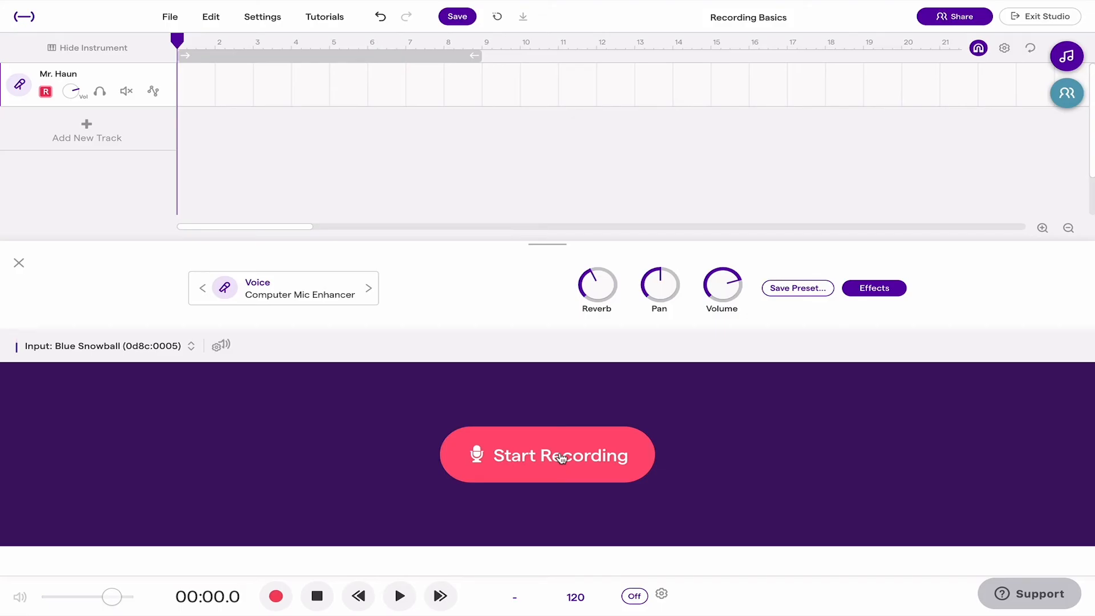
Record a roughly 24-second vocal take onto the track from the start.
left_click(547, 454)
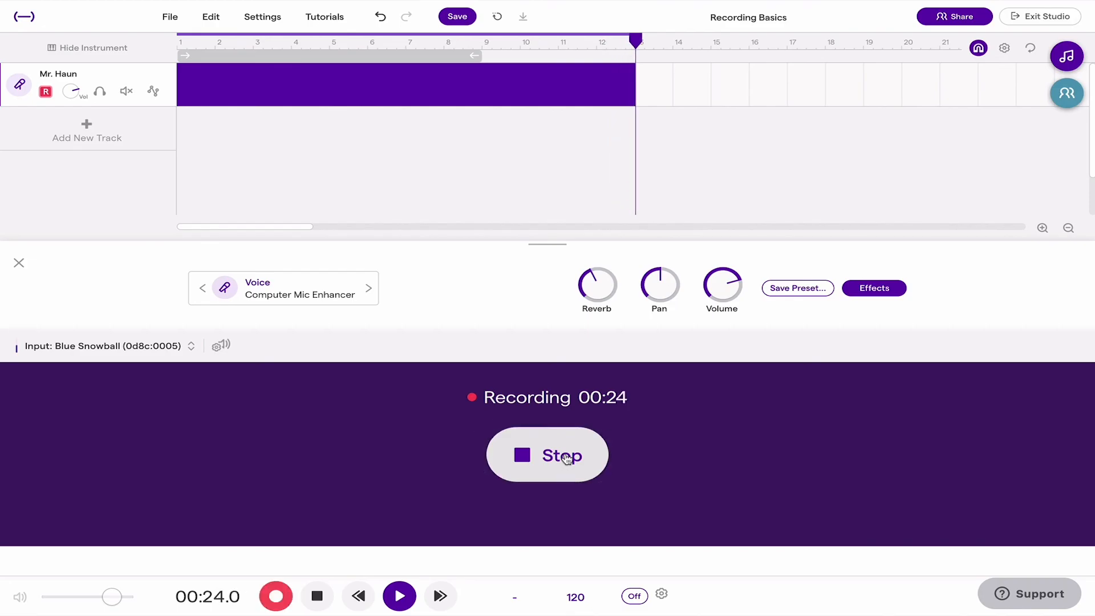
left_click(547, 455)
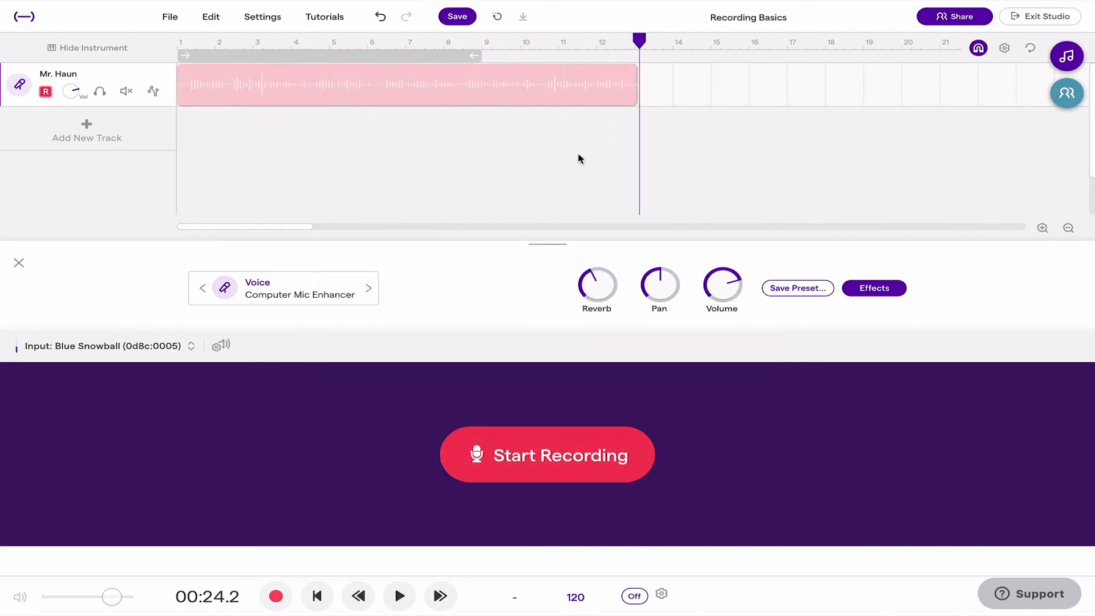
left_click(408, 85)
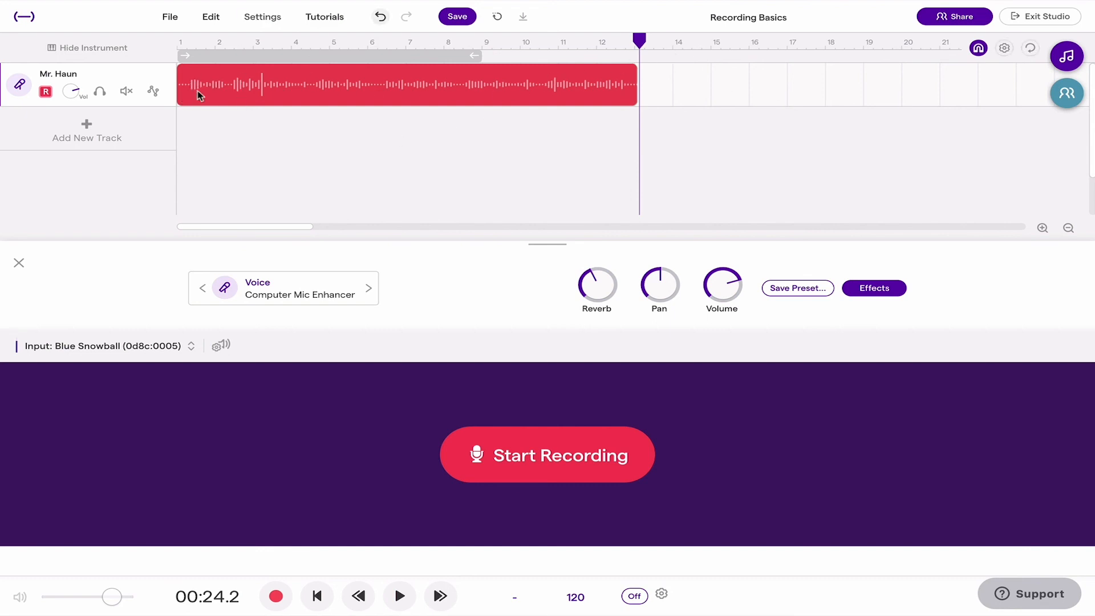
Save the Recording Basics project with the new vocal clip.
left_click(456, 16)
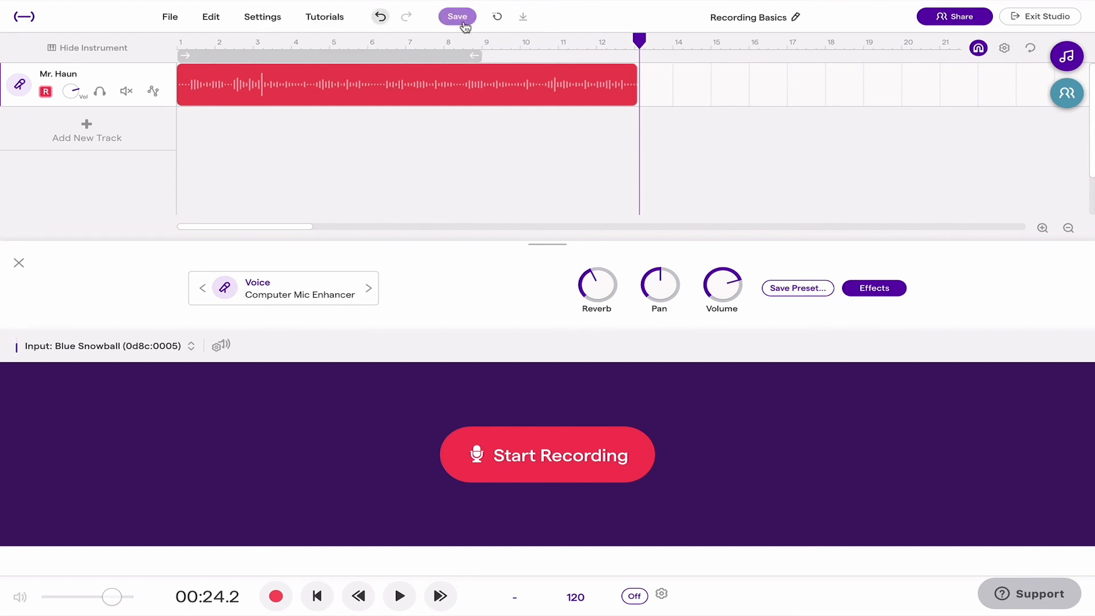
left_click(457, 16)
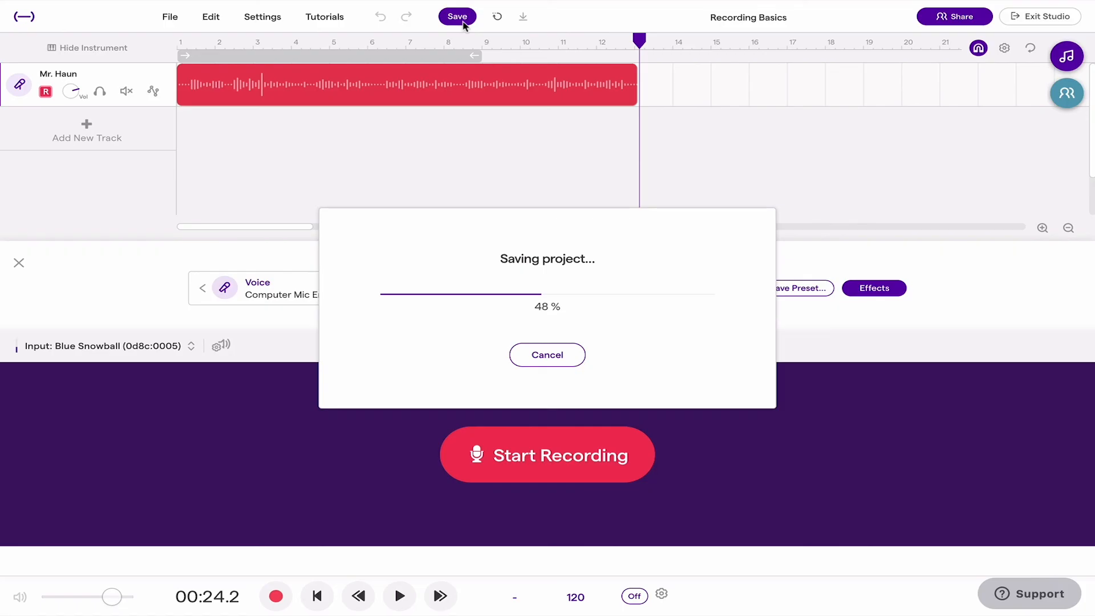